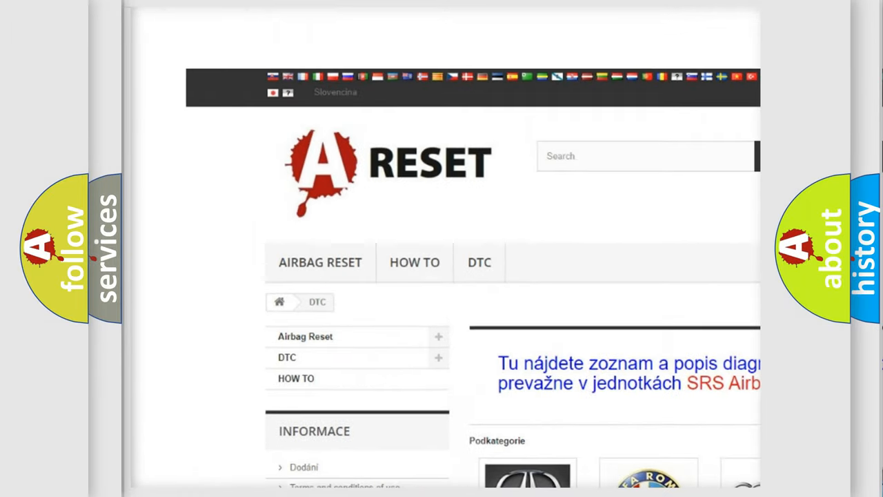
# Scroll the DTC categories and open the NISSAN DTC tile's subcategory list.
pyautogui.scroll(-3)
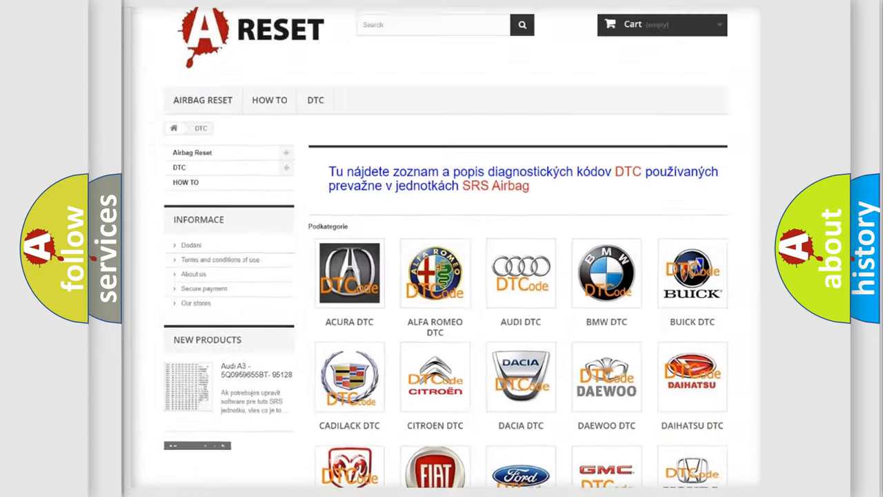
pyautogui.scroll(-3)
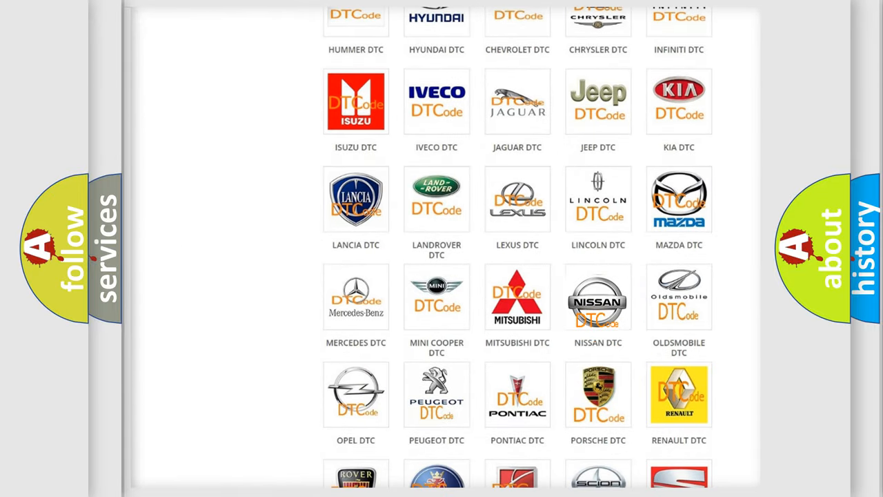
pyautogui.click(597, 296)
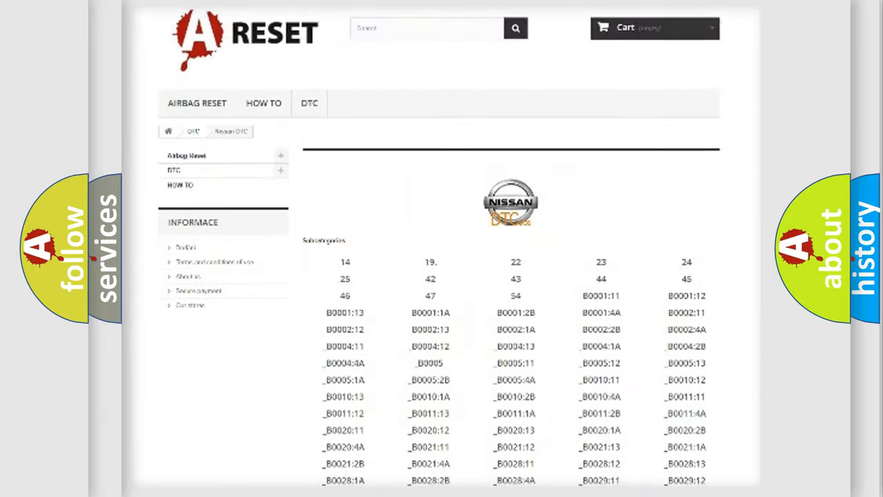
pyautogui.scroll(-3)
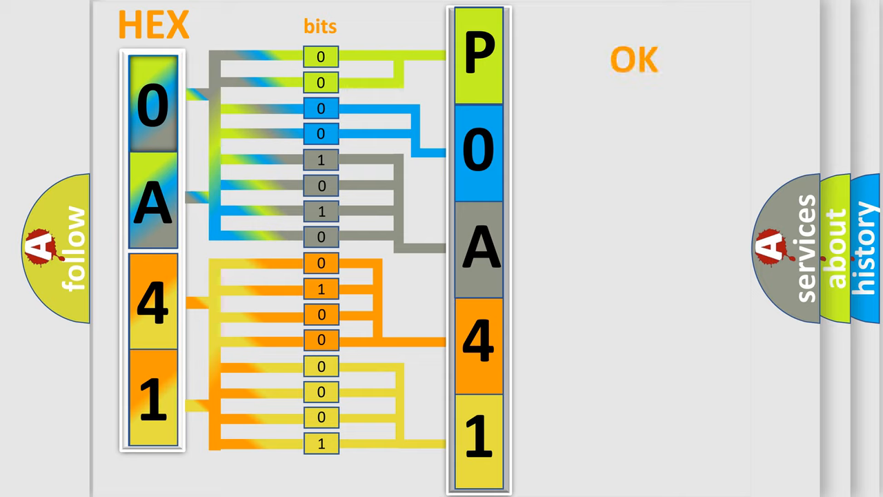
# Advance to the Make: Nissan card showing trouble code P0A41:45.
pyautogui.click(633, 59)
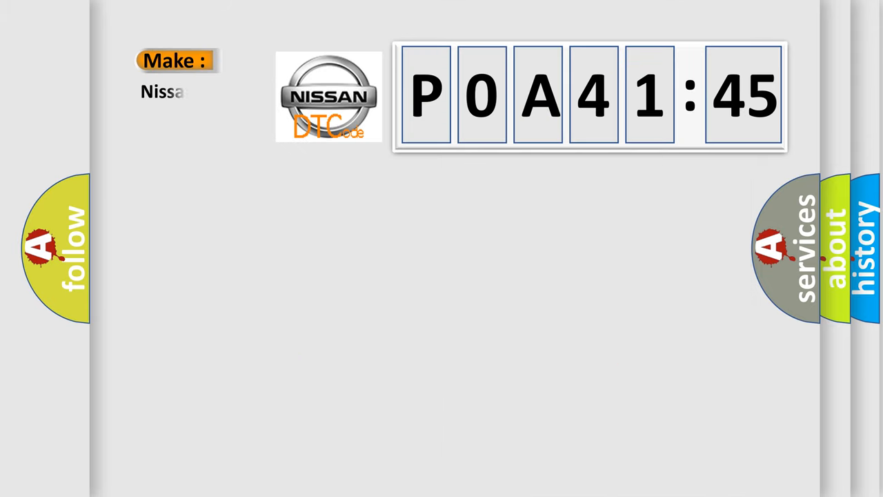